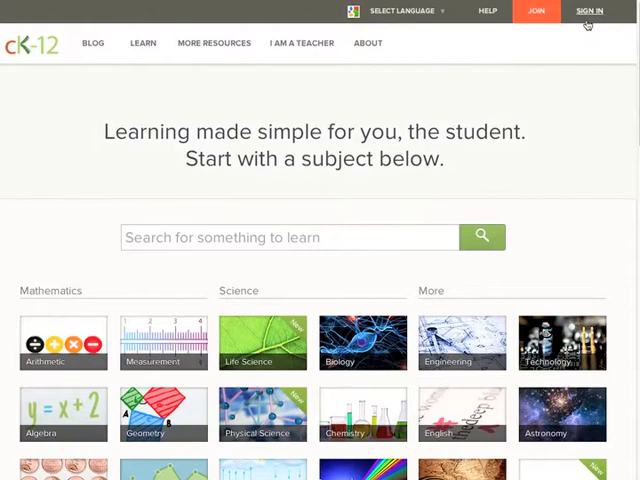
Step: Sign in to the teacher account and browse the list of groups
click(589, 11)
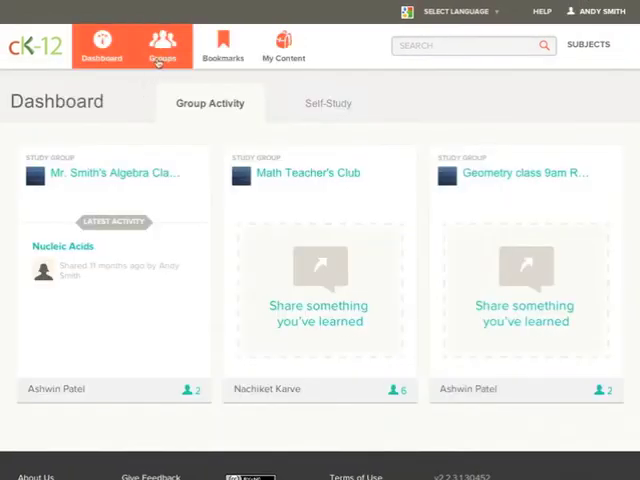
click(161, 46)
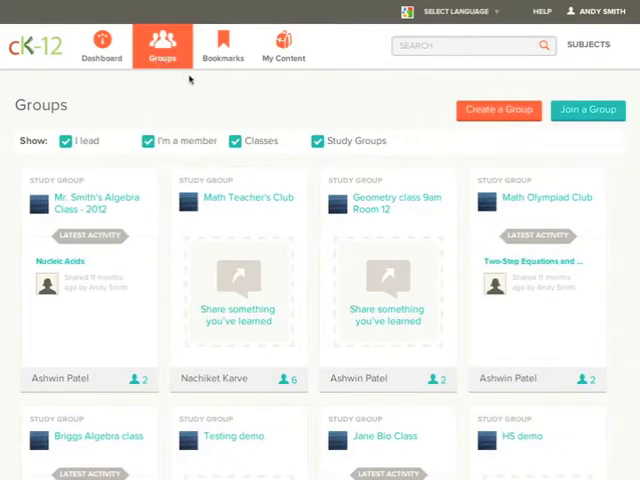
scroll(down, 3)
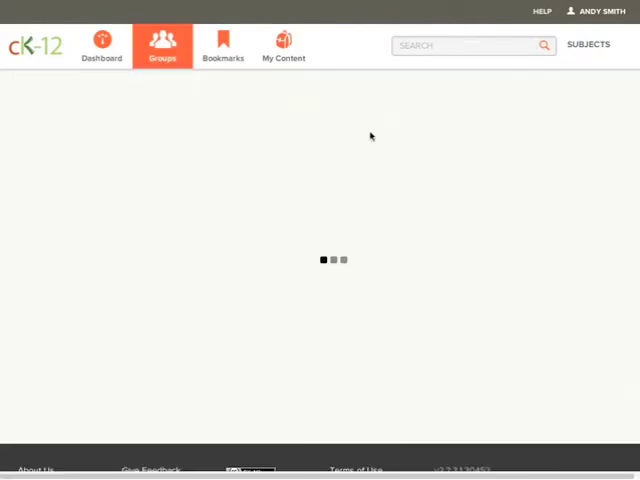
Step: Open the Algebra I group's Reports to see each student's assignment completion
click(162, 45)
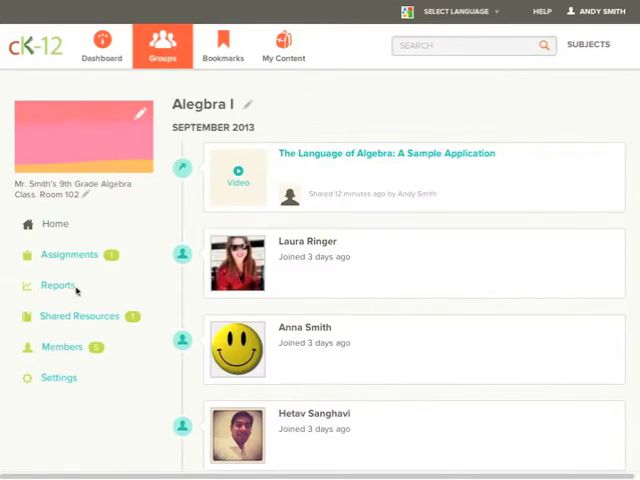
click(58, 285)
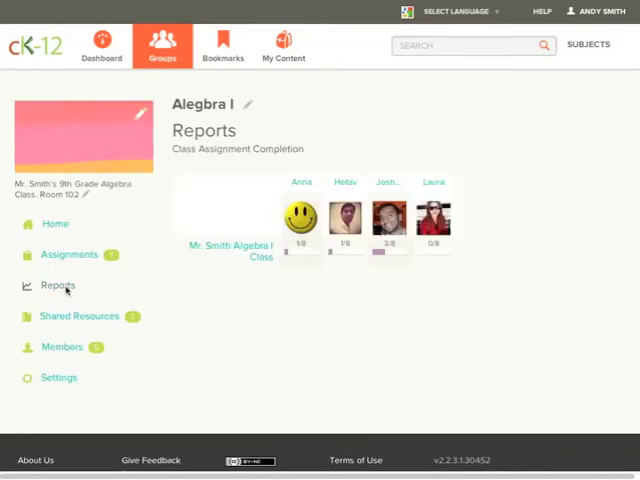
mouse_move(115, 278)
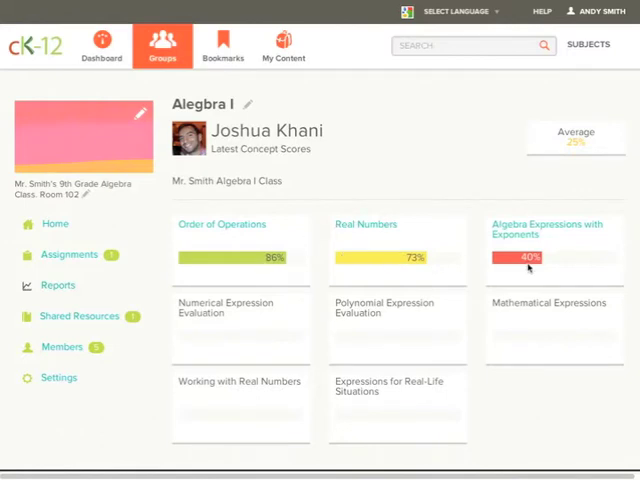
mouse_move(562, 92)
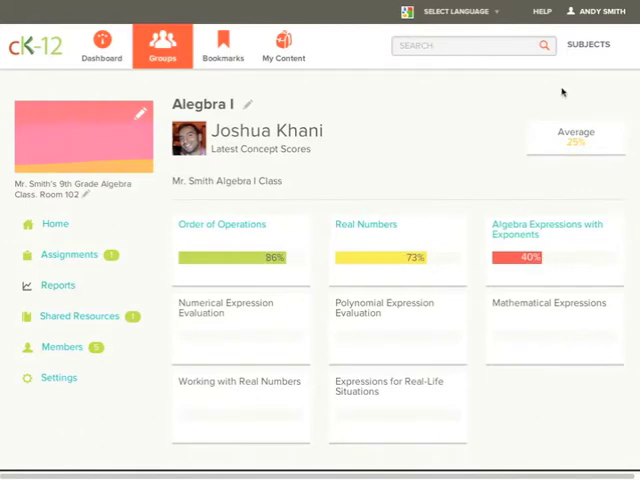
mouse_move(595, 165)
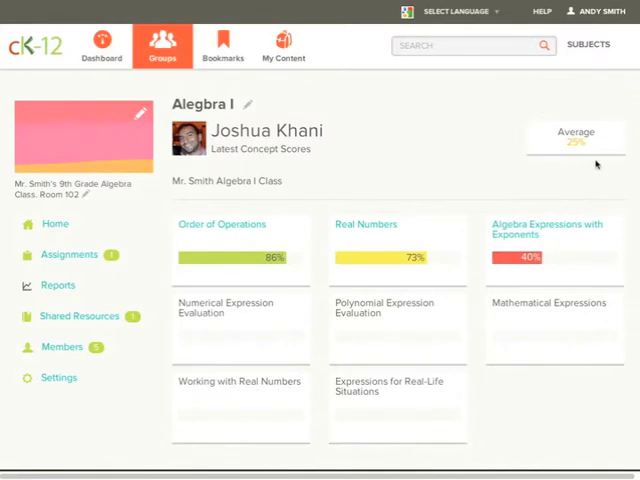
click(222, 224)
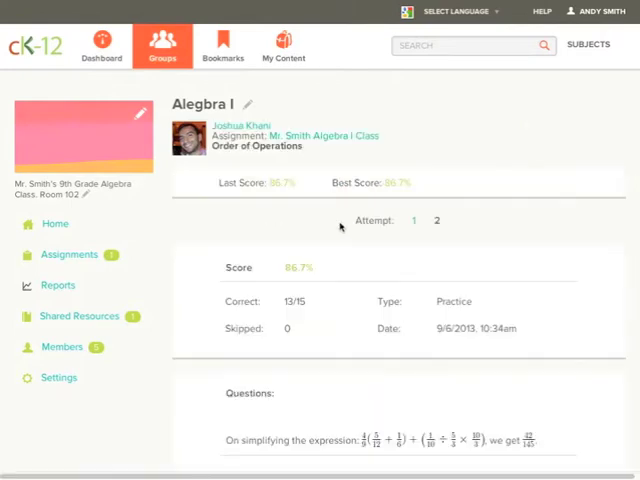
click(437, 220)
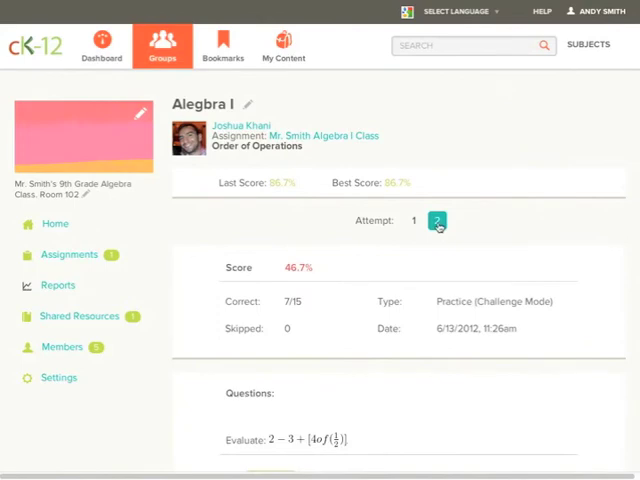
click(413, 221)
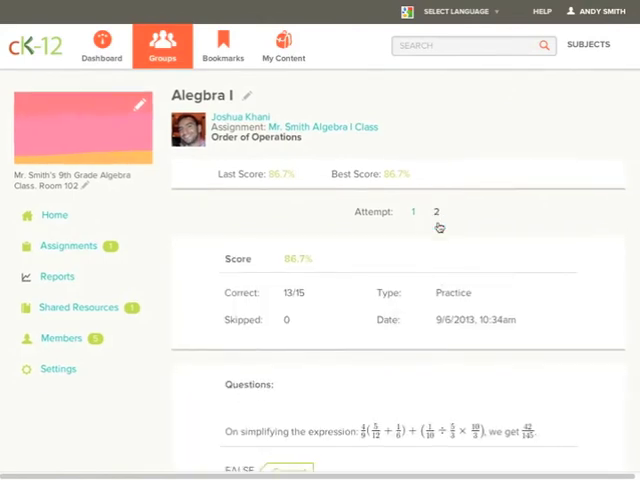
scroll(down, 3)
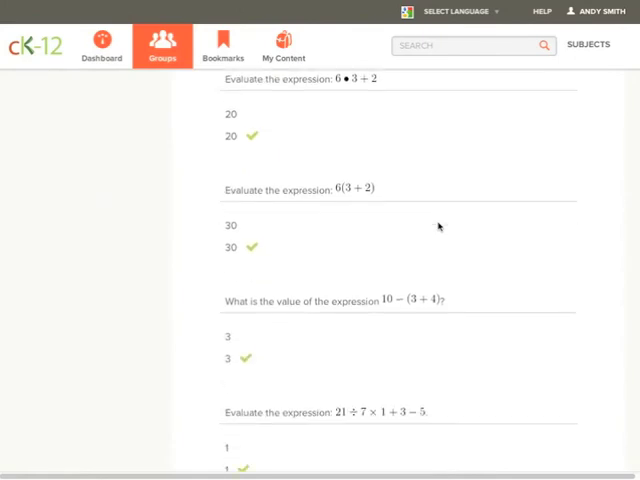